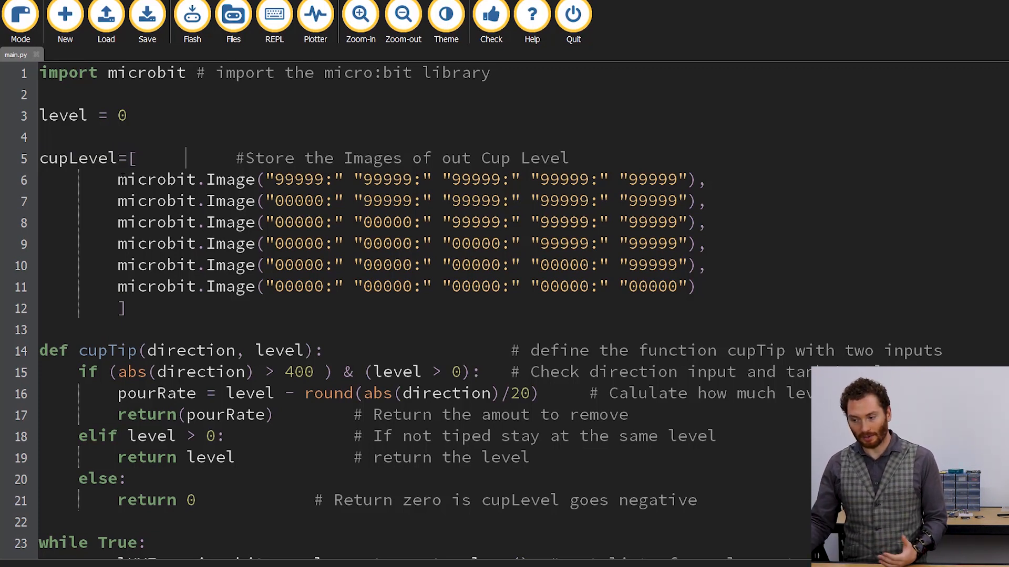
Highlight the uses of level and the return(pourRate) statement in the cupTip function.
double_click(229, 180)
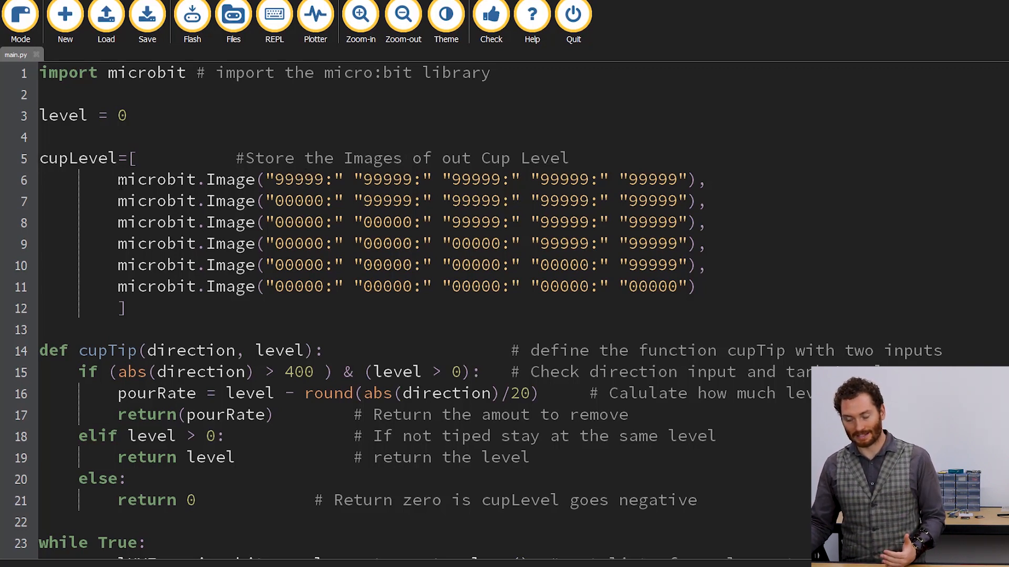
left_click_drag(274, 179, 551, 201)
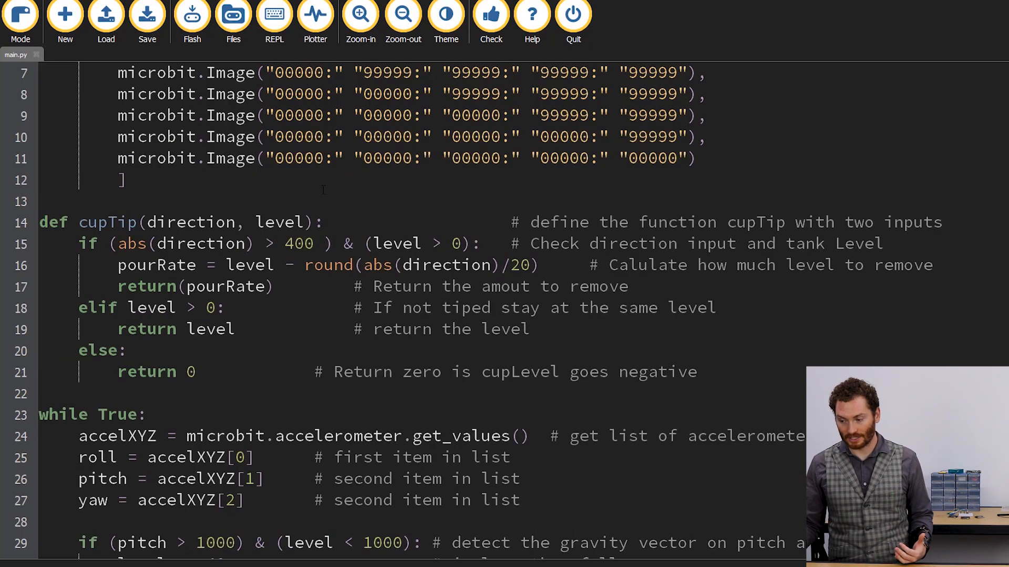
double_click(298, 243)
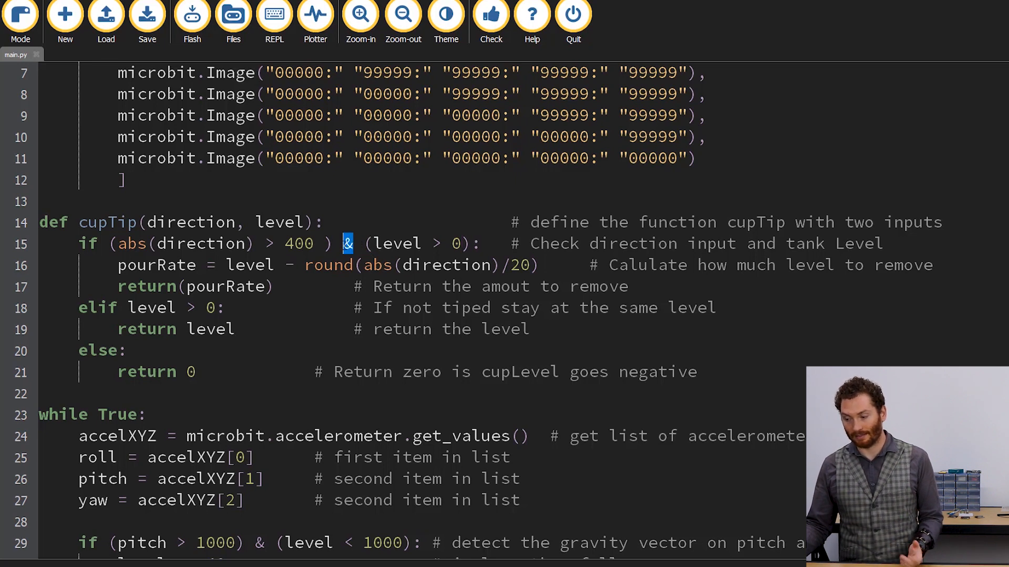
left_click_drag(352, 243, 108, 243)
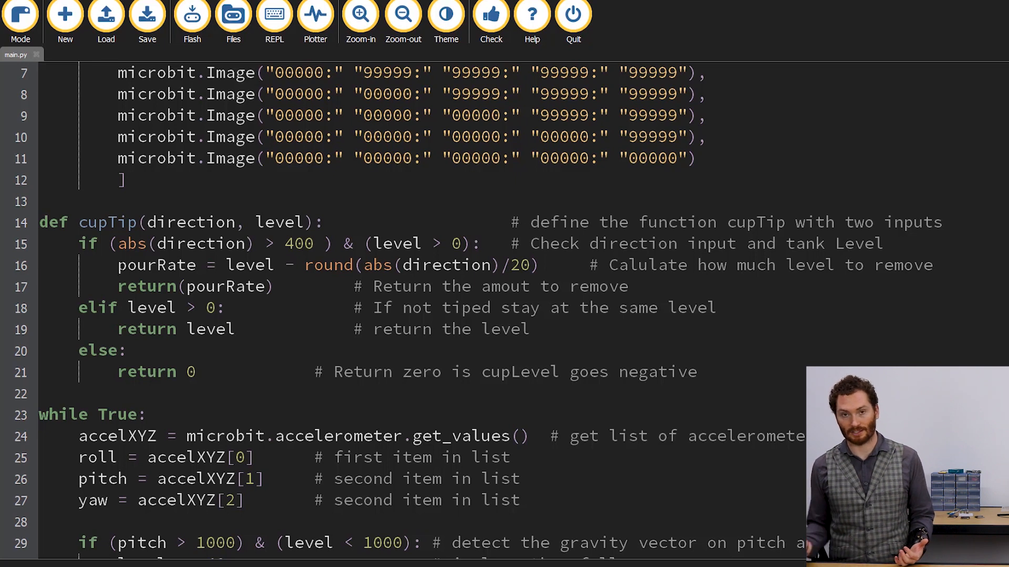
double_click(250, 264)
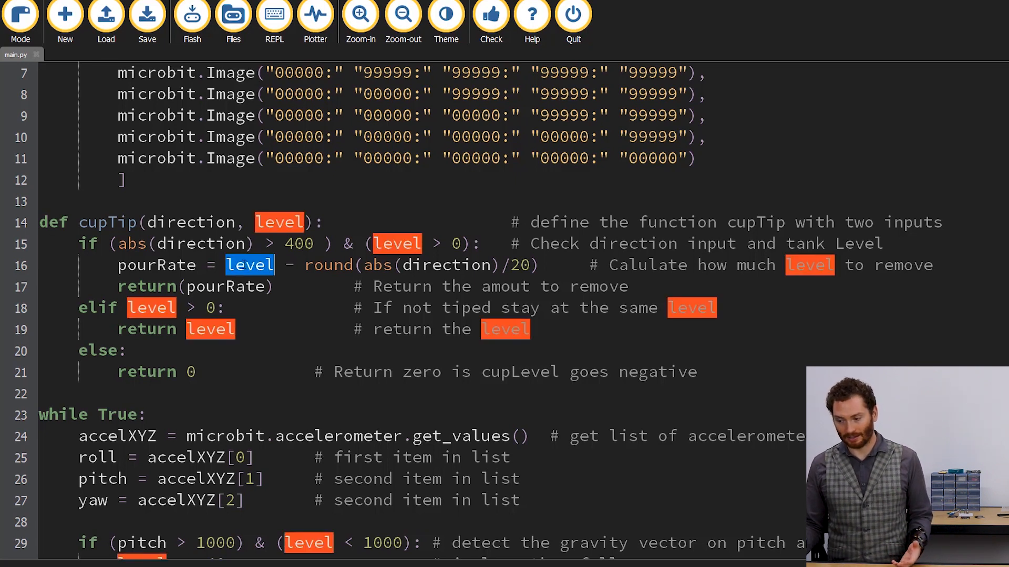
left_click(306, 265)
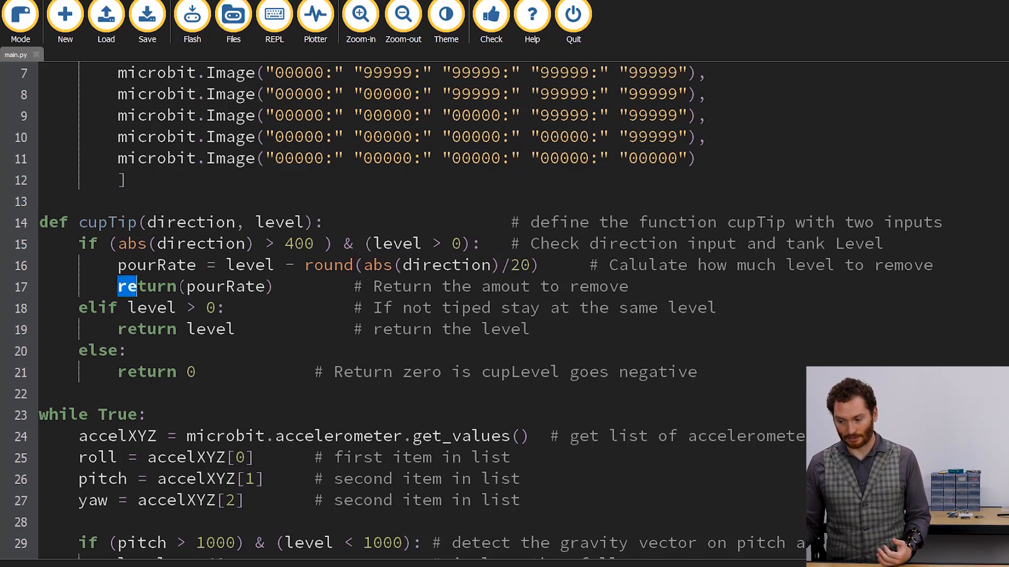
left_click_drag(132, 286, 273, 287)
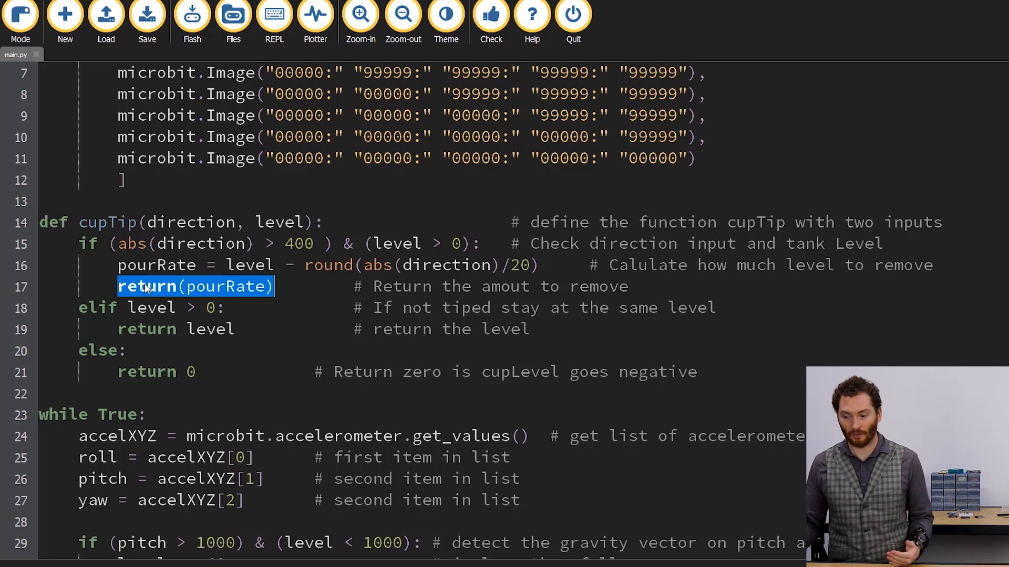
left_click(148, 286)
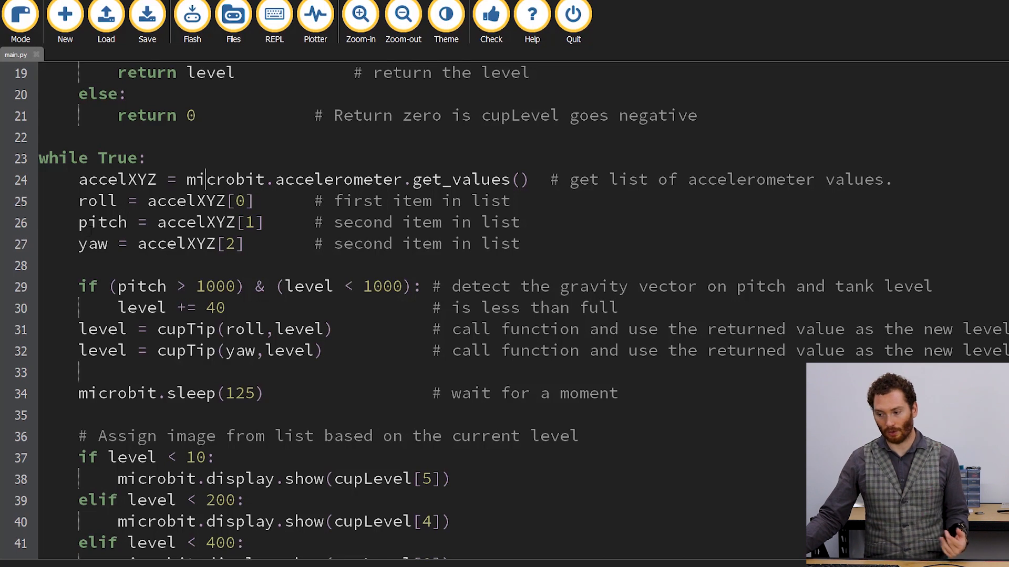
Scroll down, enter 2 in the script, and bring up the micro:bit REPL prompt.
scroll("down", 3)
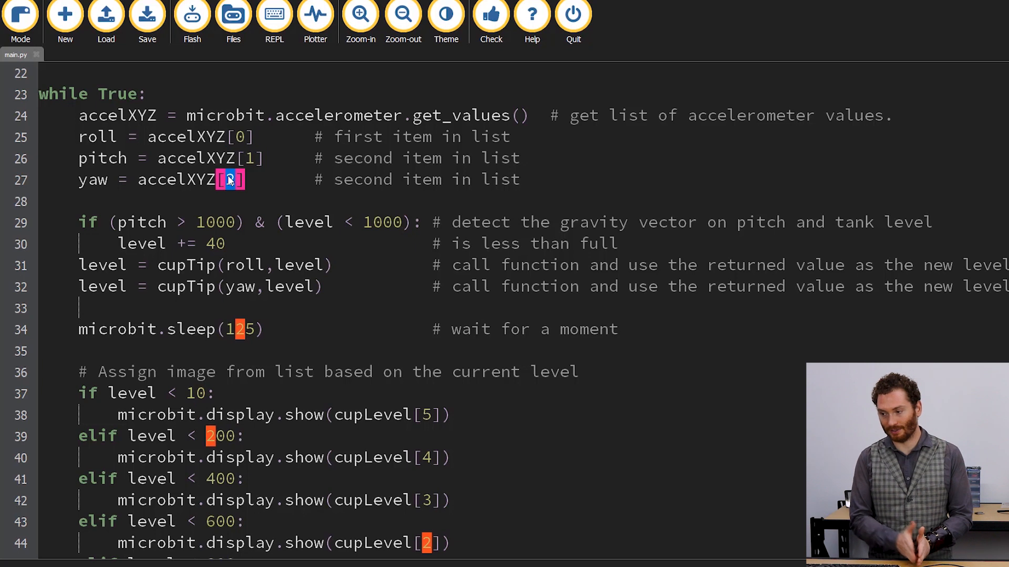
type("2")
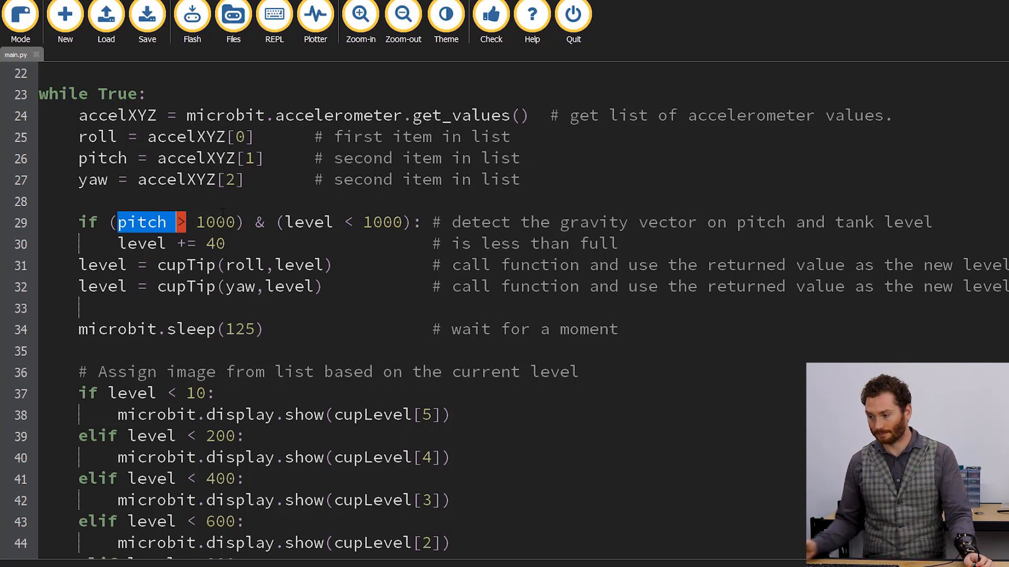
left_click(262, 221)
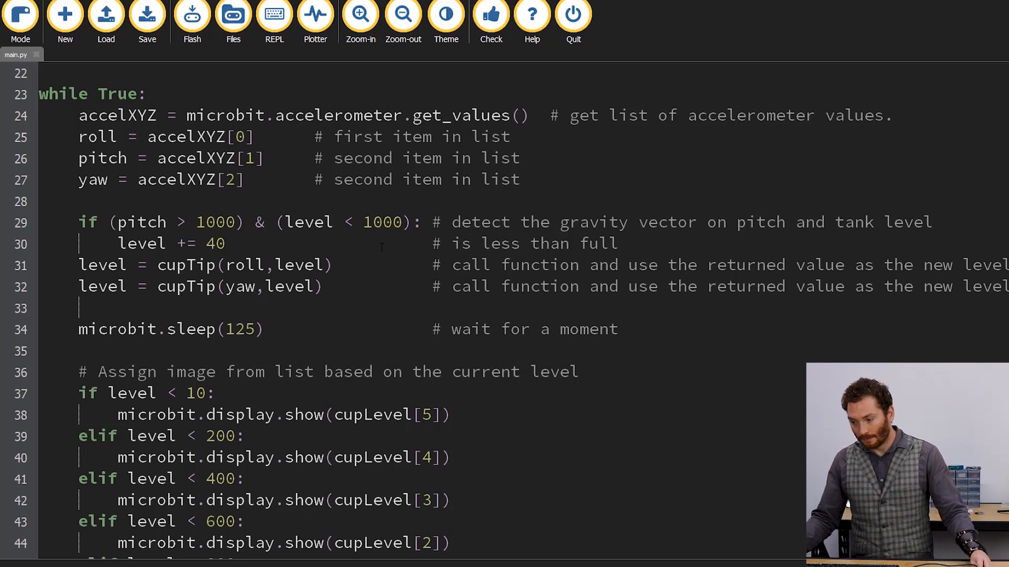
double_click(141, 244)
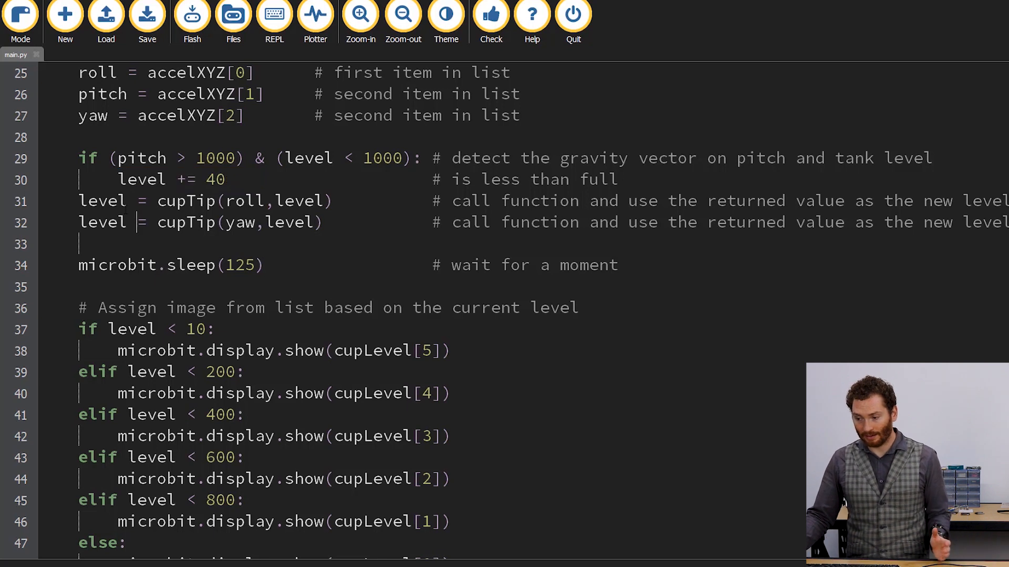
double_click(102, 201)
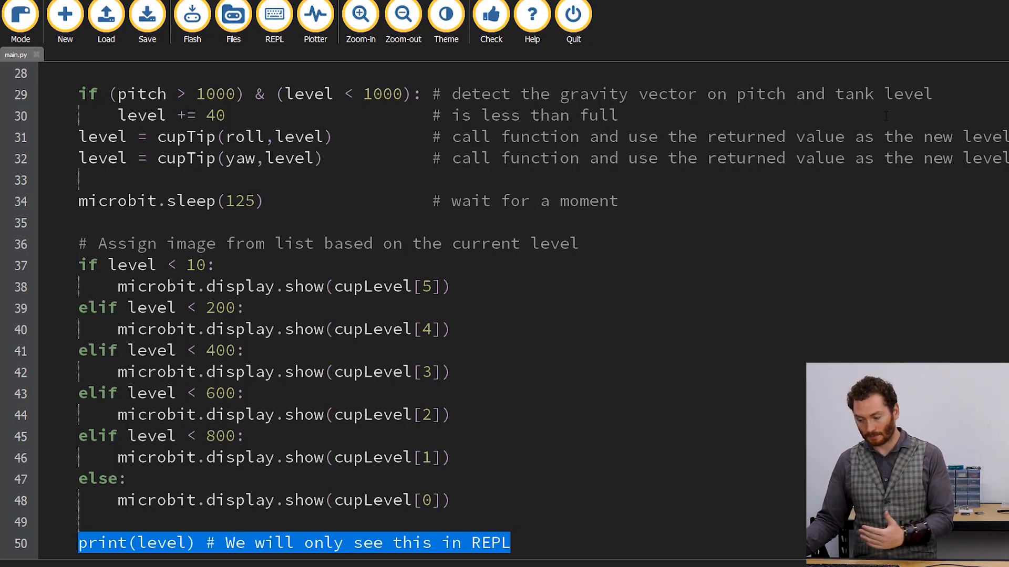
left_click(273, 16)
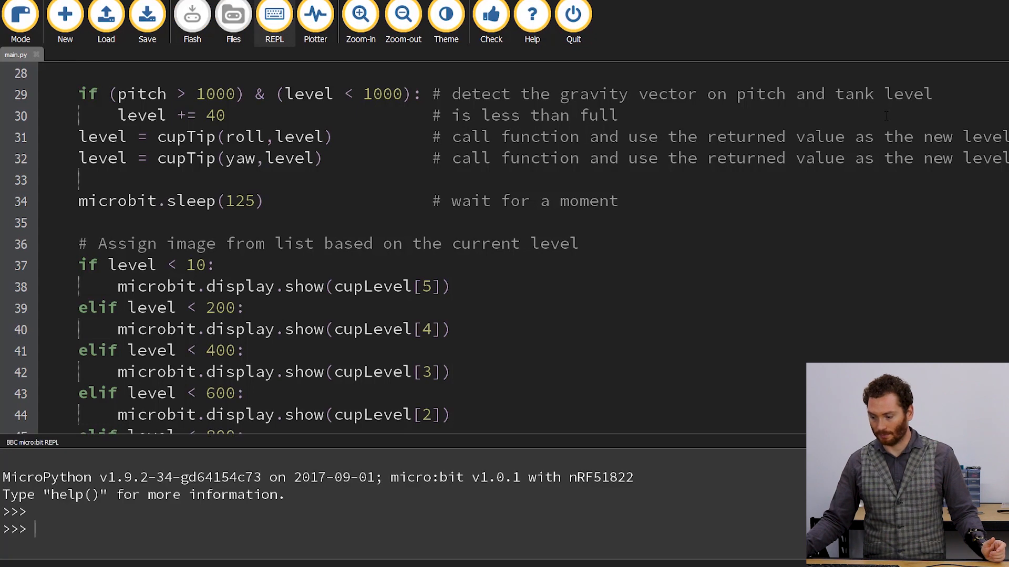